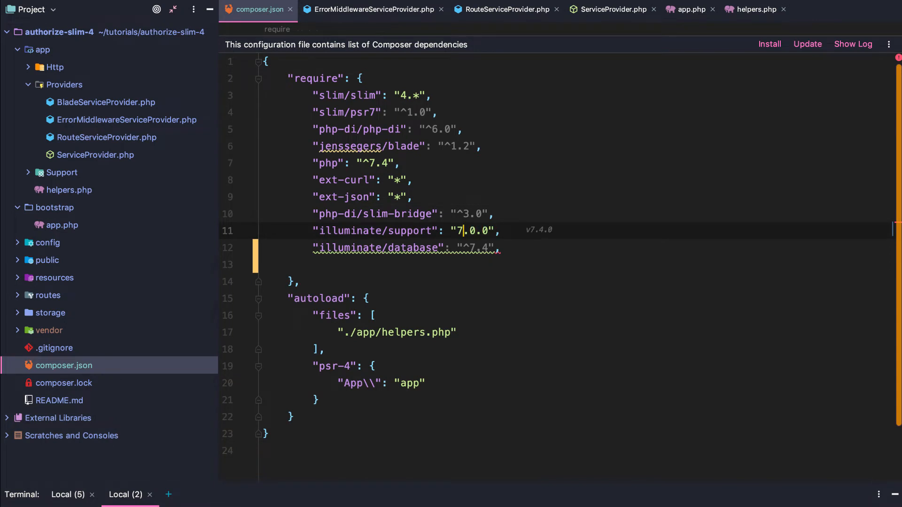
Change illuminate/support to ^7.0.0 and add "zeuxisoo/slim-whoops": "^0.7.2" on line 13 of composer.json
text(^)
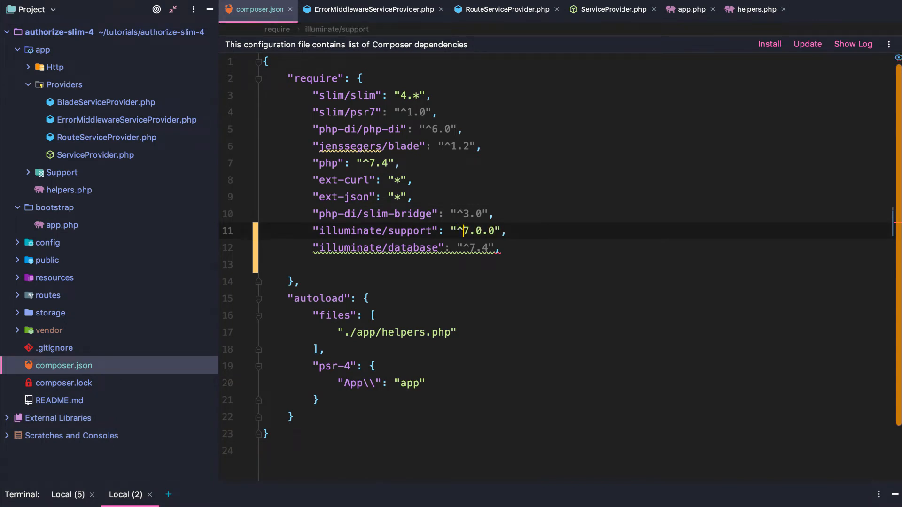
double_click(374, 230)
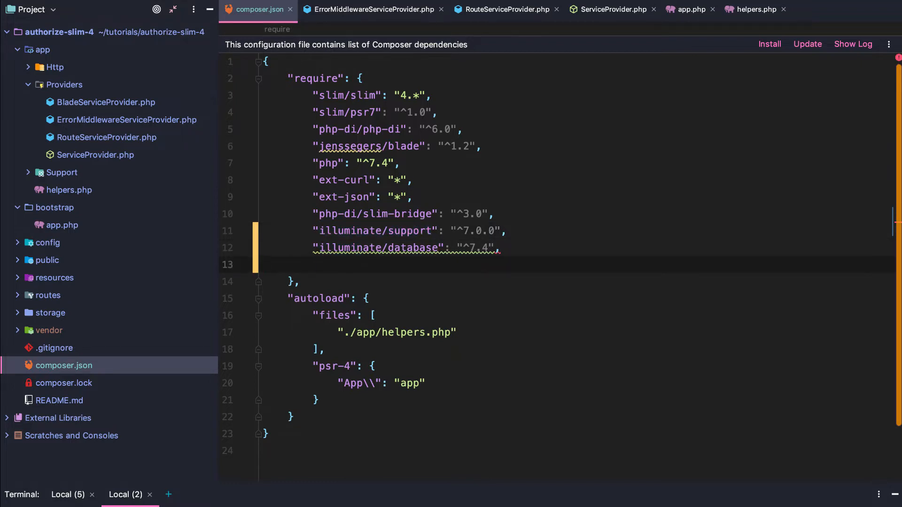
text("zeuxisoo/slim-whoops": "^0.7.2")
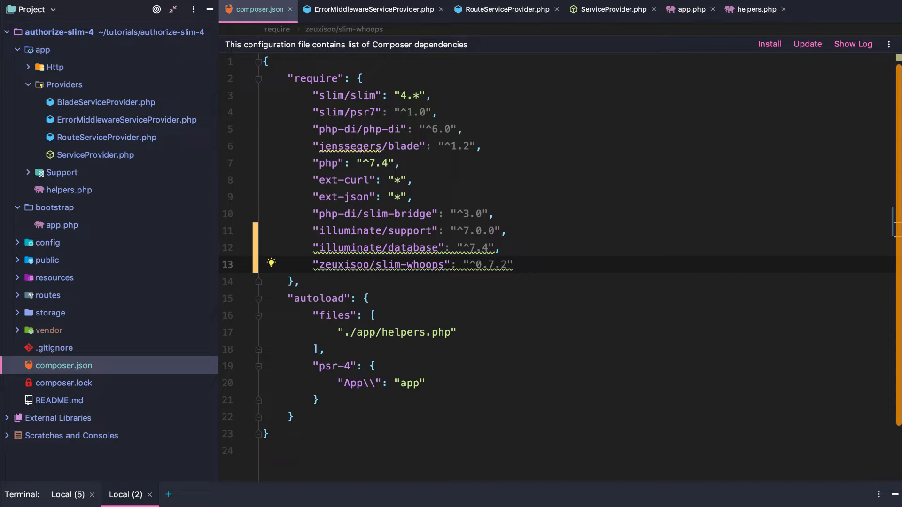
scroll(down, 3)
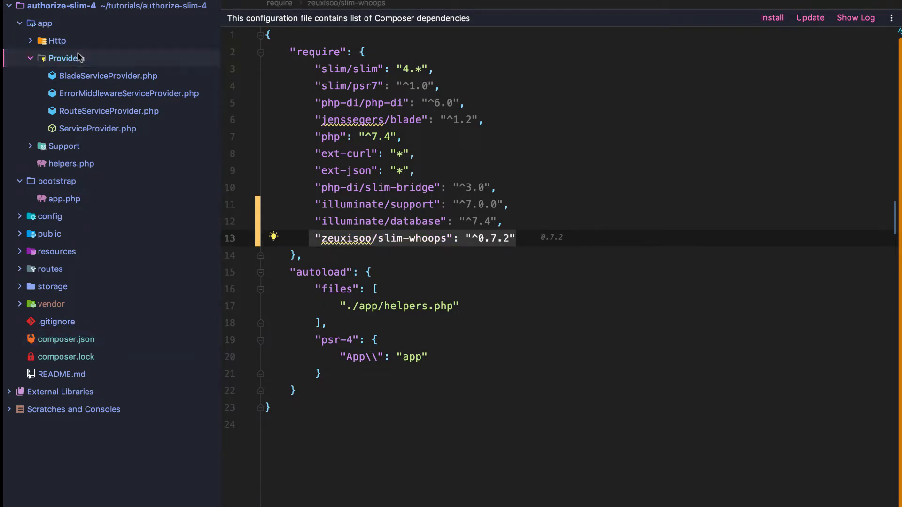
Add $this->app->add(new WhoopsMiddleware()) with auto-import and comment out addErrorMiddleware
click(128, 94)
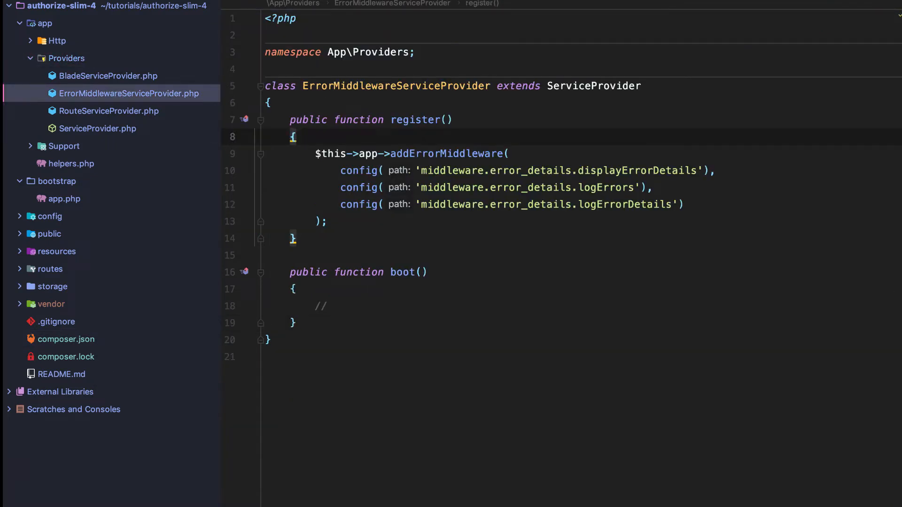
text($this->app)
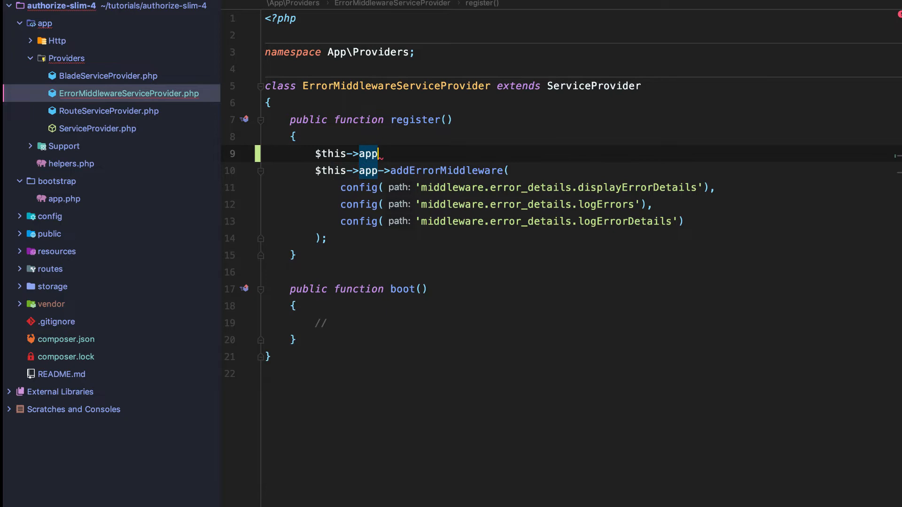
text(->add()
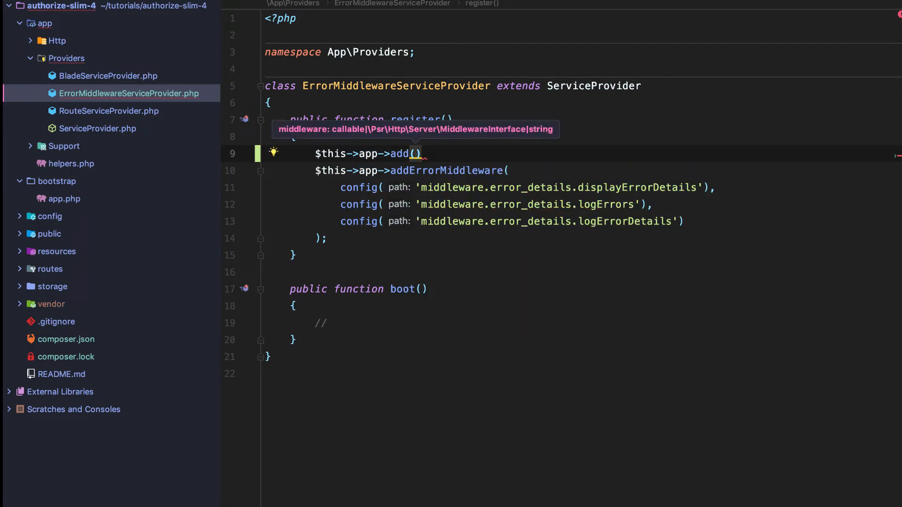
text(new WhoopsMiddleware()
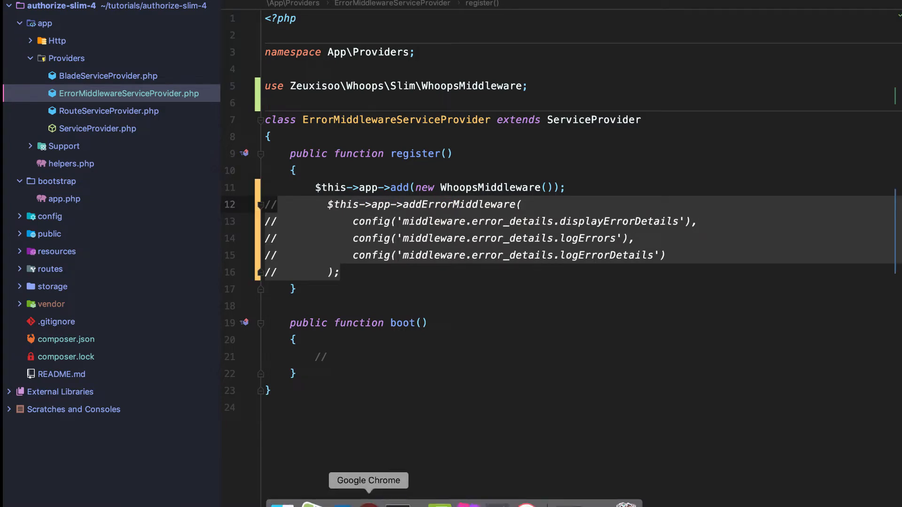
click(368, 481)
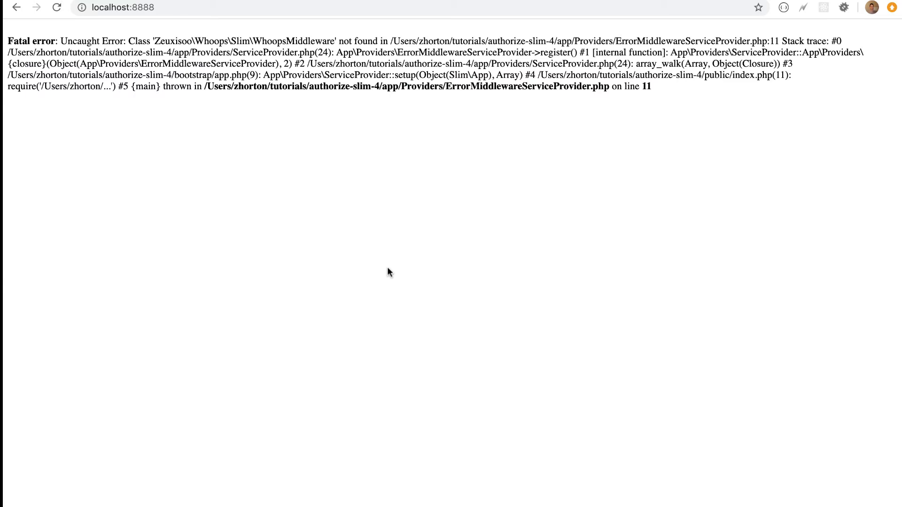
Reload localhost:8888 to see Whoops' 404 Not found page, and try localhost:8888/test
click(57, 8)
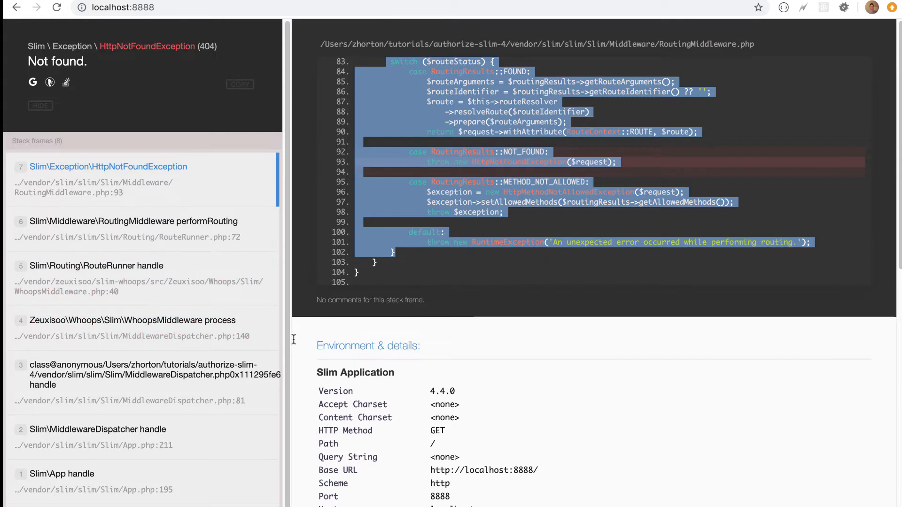
scroll(down, 3)
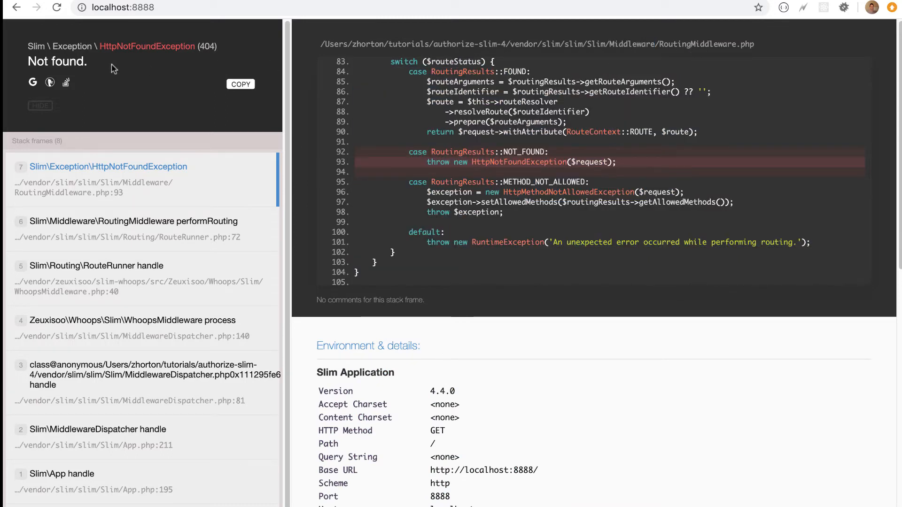
double_click(57, 61)
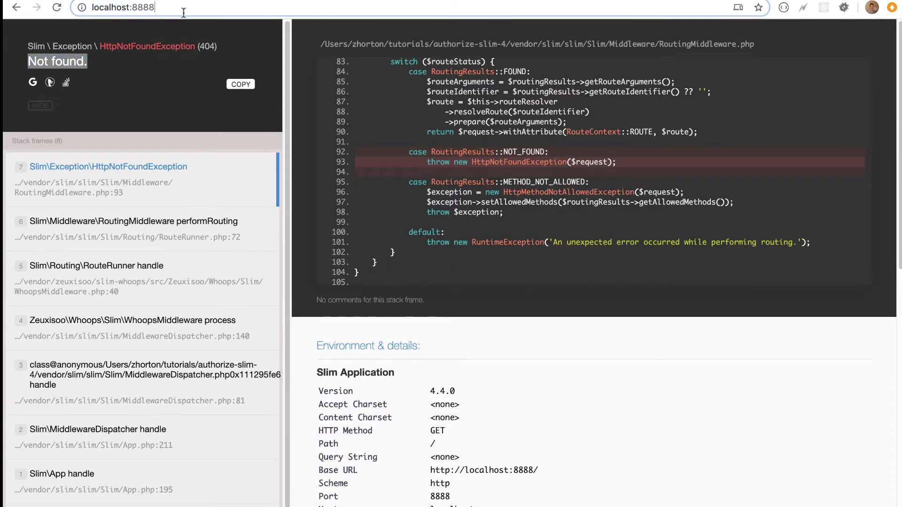
text(/test)
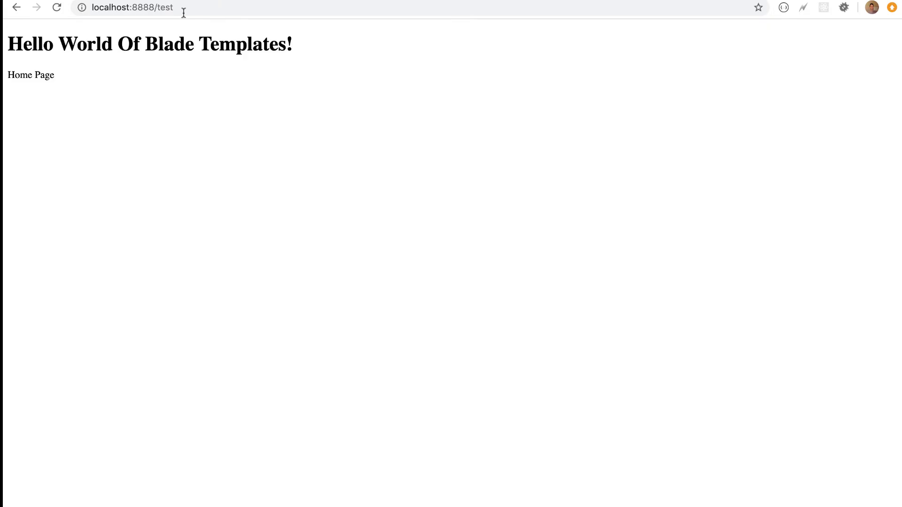
mouse_move(91, 72)
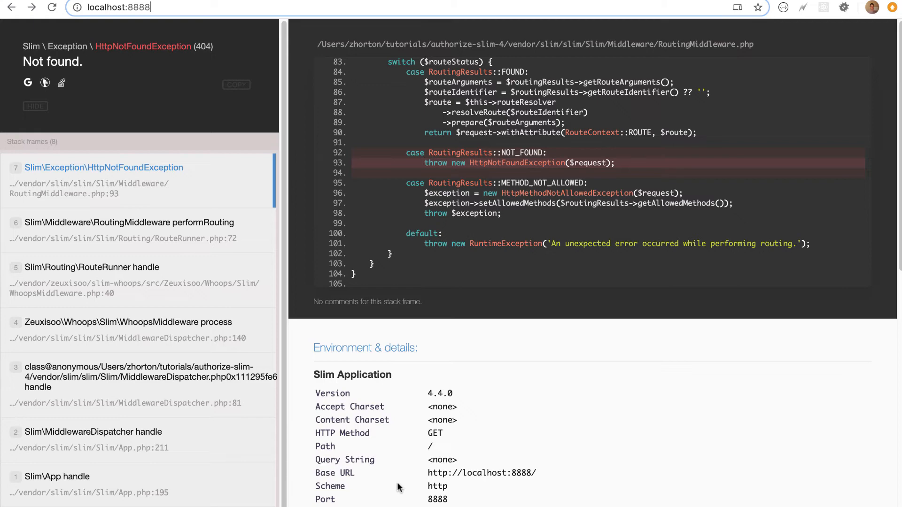
mouse_move(458, 492)
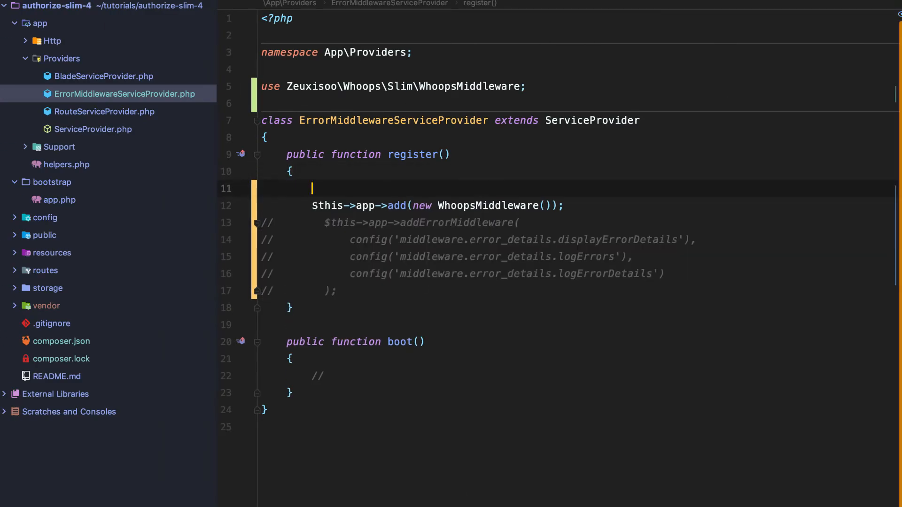
Drop the if (env('APP_DEBUG')) wrapper and delete the commented-out addErrorMiddleware lines
text(if ()
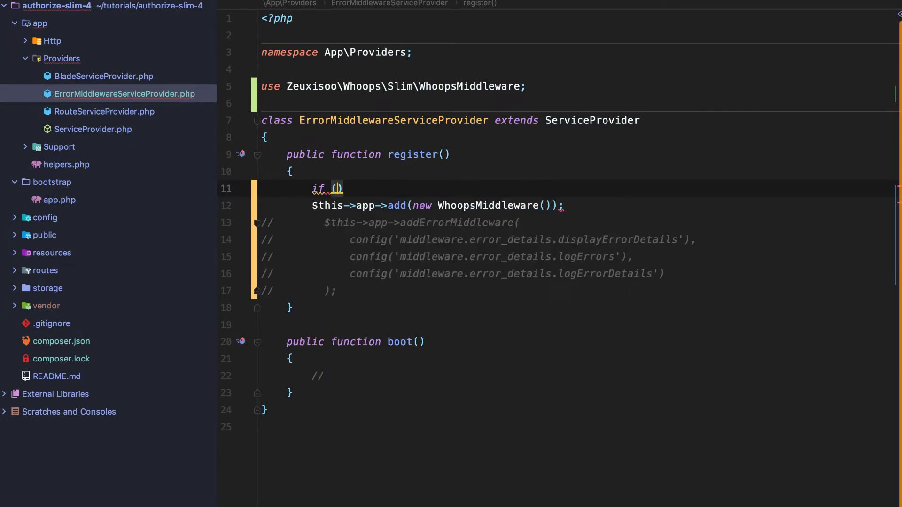
text(env('APP_DEBUG)
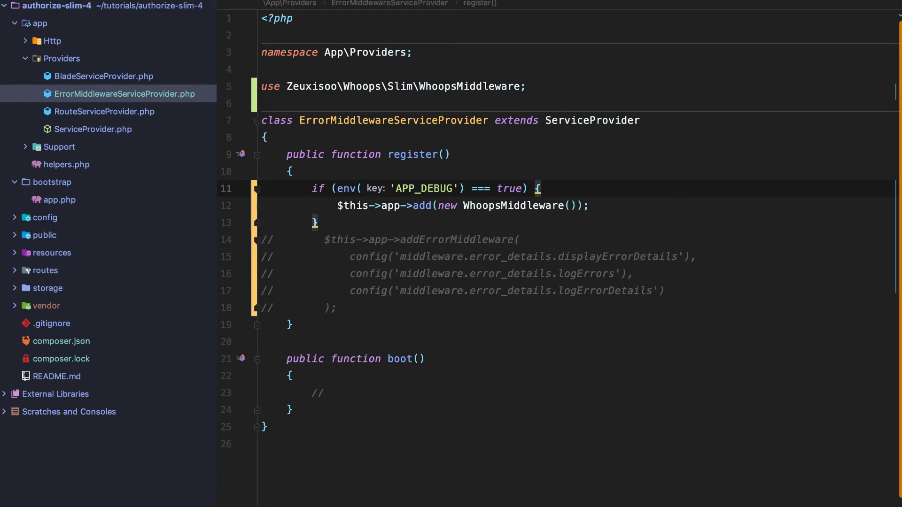
key(Backspace)
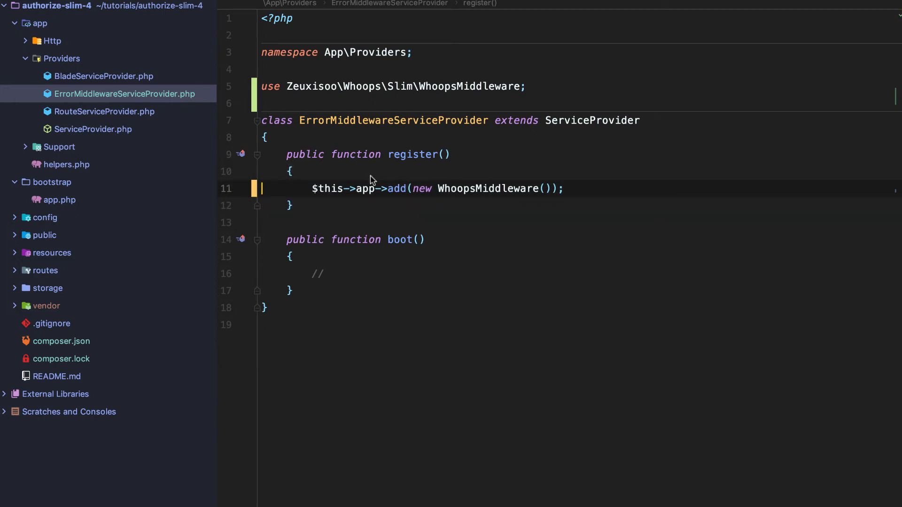
Delete middleware.php from config, confirming the dialog, then collapse the app, config and bootstrap folders
click(44, 218)
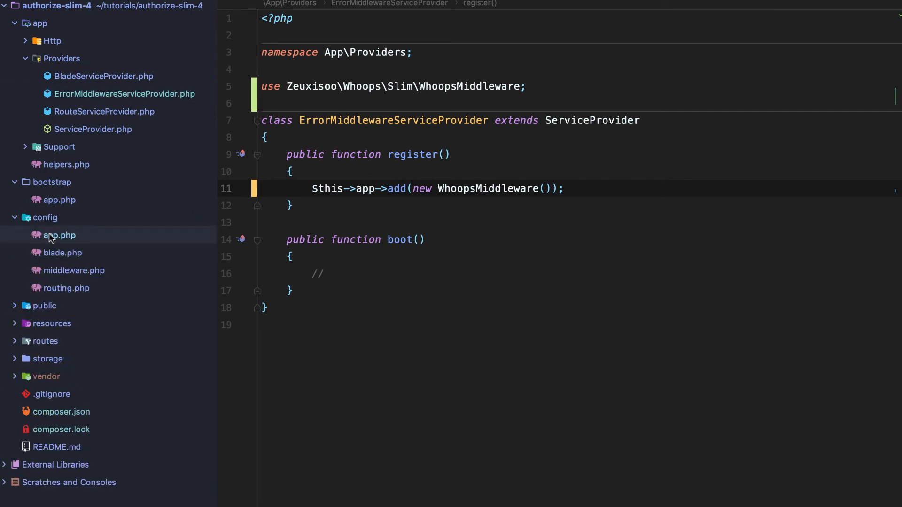
click(74, 271)
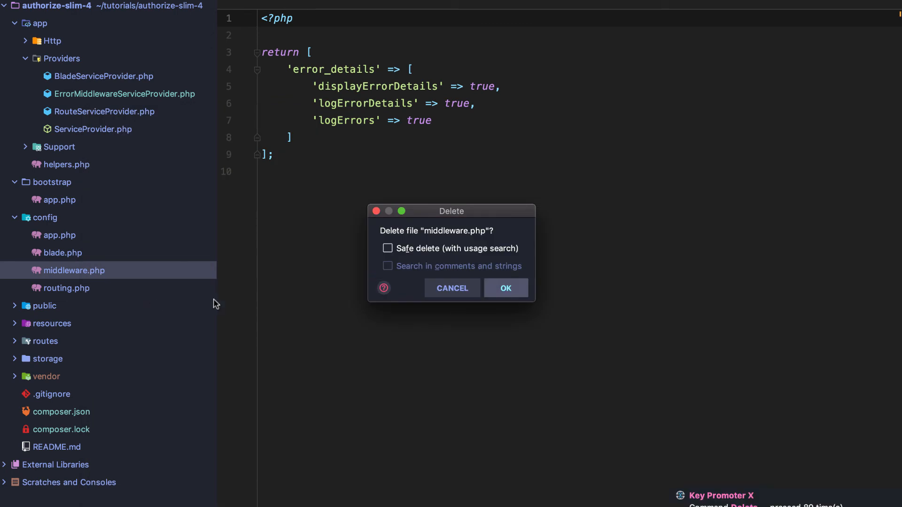
click(504, 288)
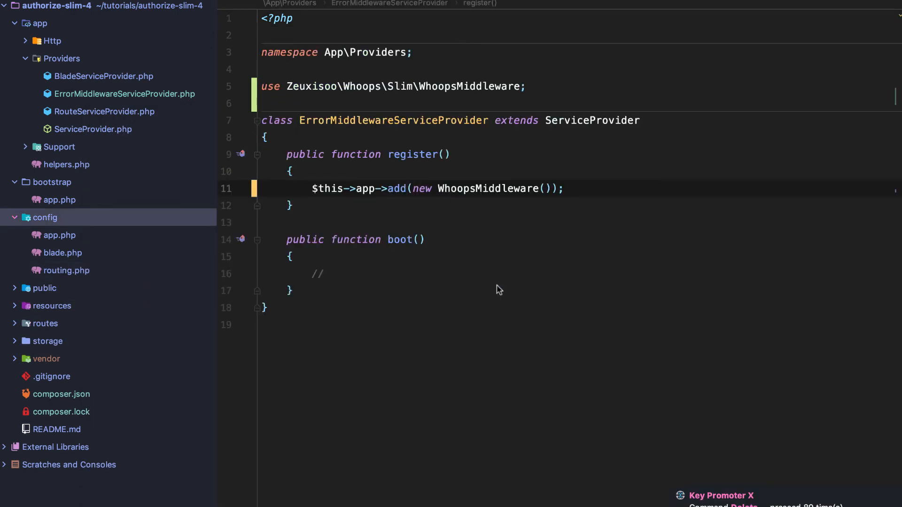
click(62, 253)
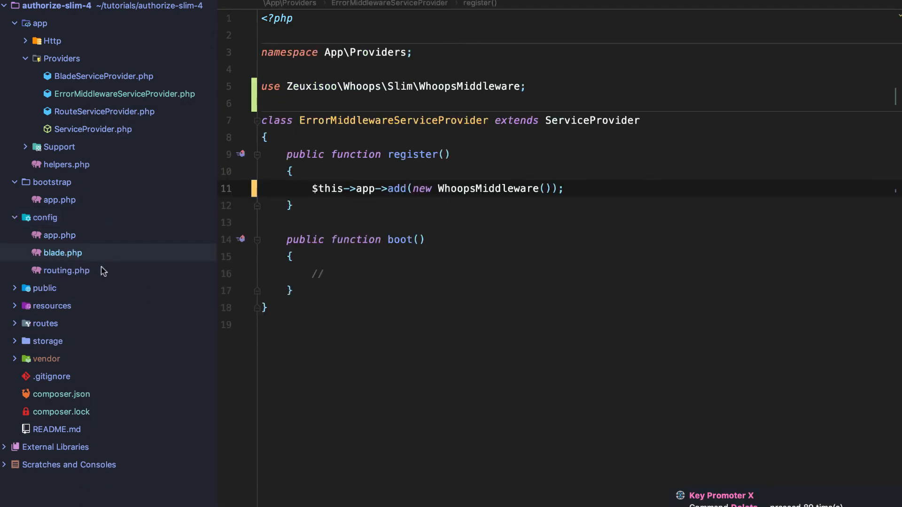
click(66, 271)
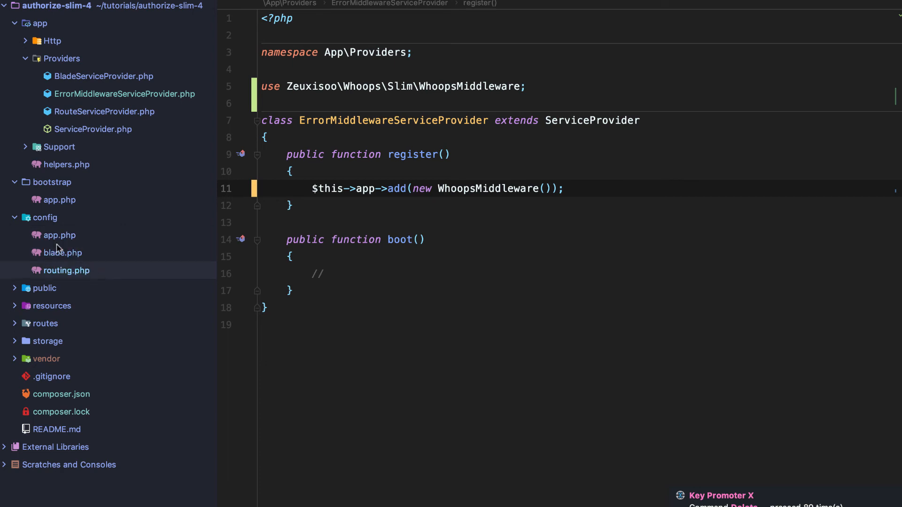
click(39, 23)
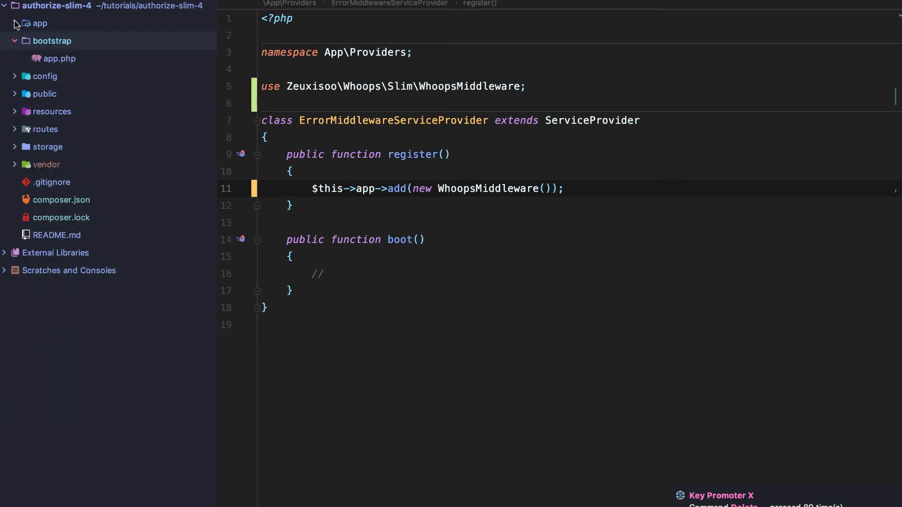
double_click(488, 189)
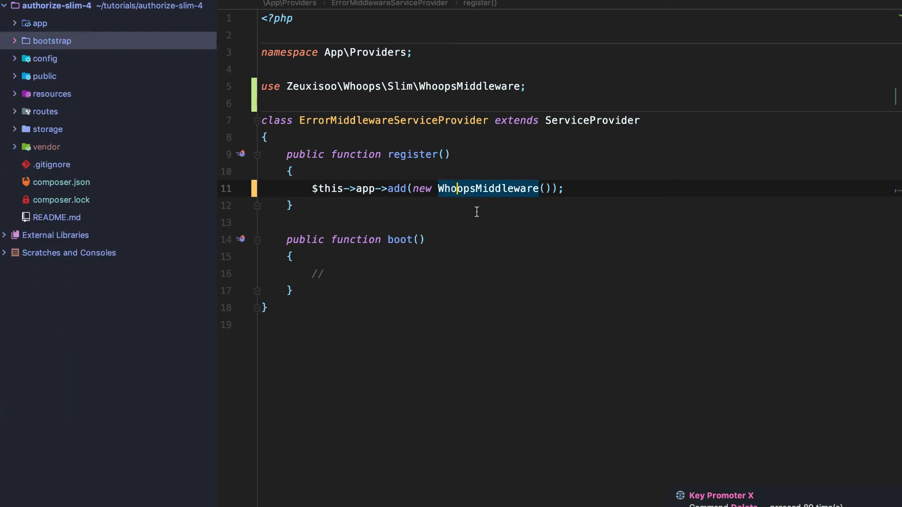